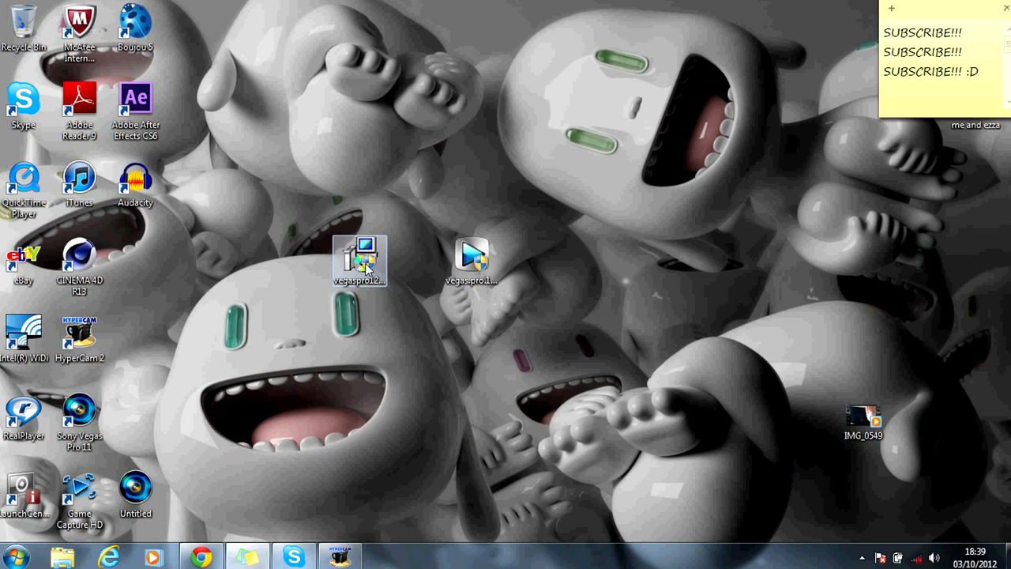
Run the Vegas Pro 12 setup file from the desktop via its context menu
right_click(361, 261)
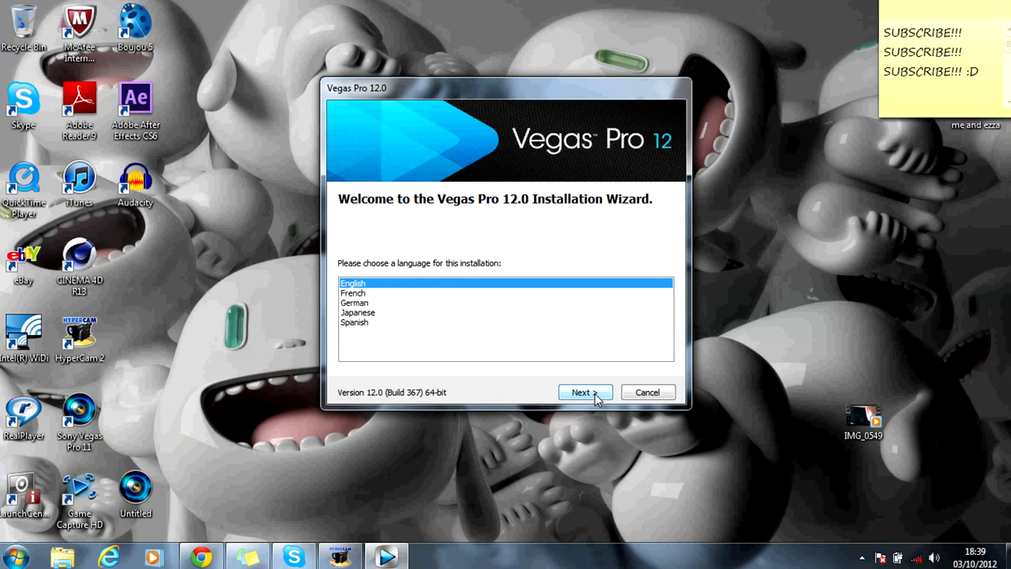
Continue in English, accept the EULA and install to the default Program Files folder
click(580, 392)
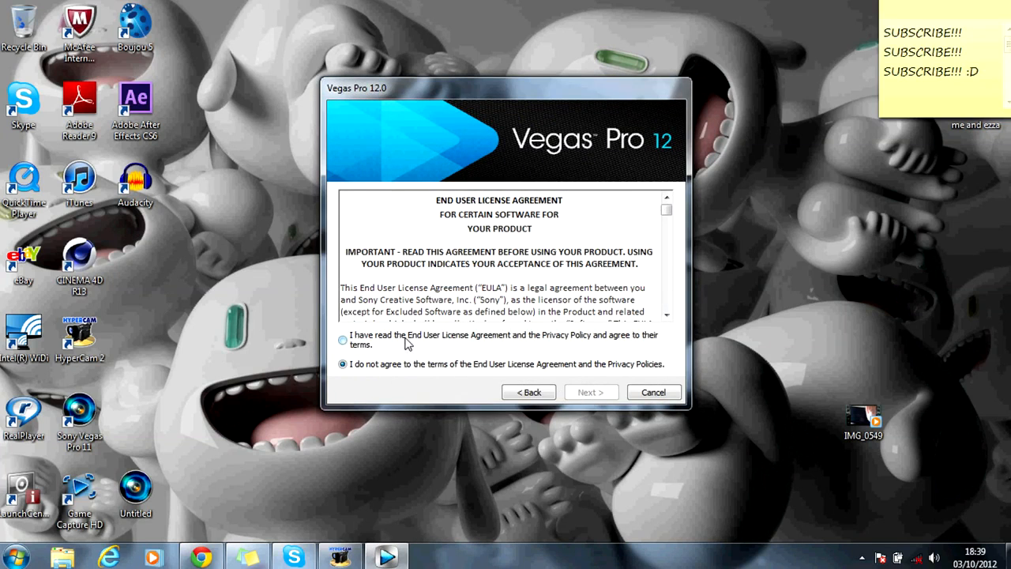
click(591, 391)
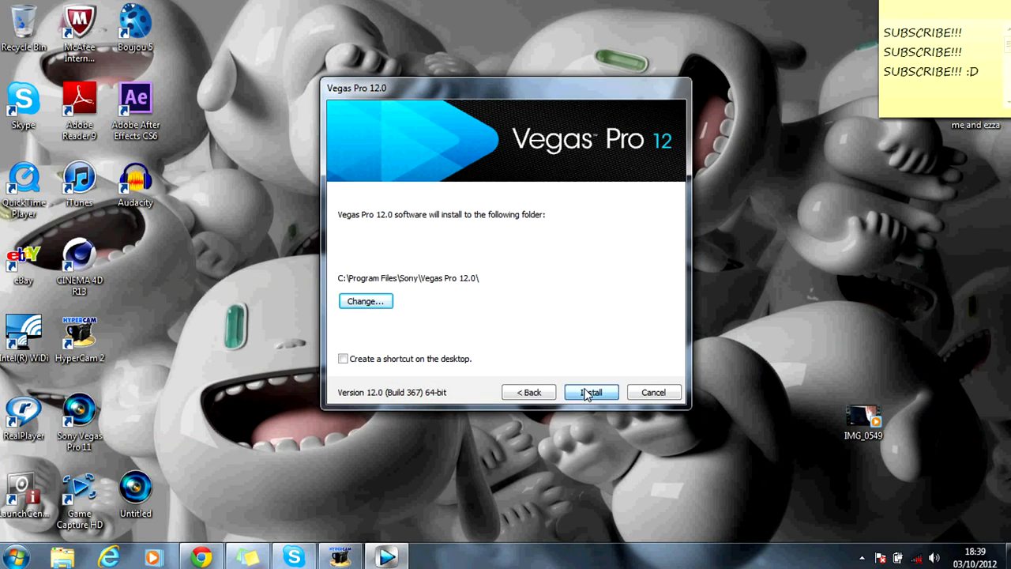
click(591, 392)
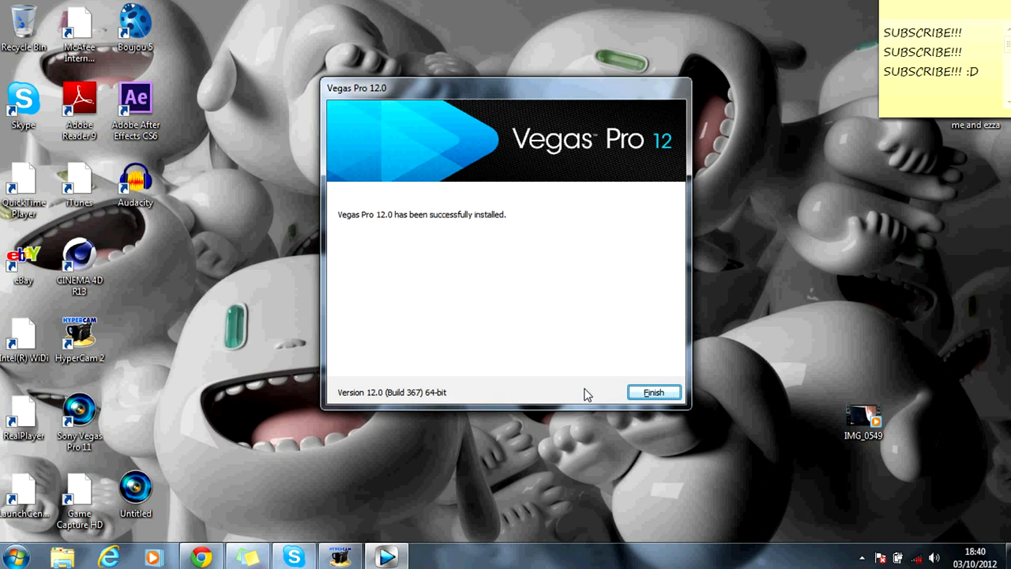
Finish the installer and bring up the context menu for the KHG-TEAM patch file
click(654, 392)
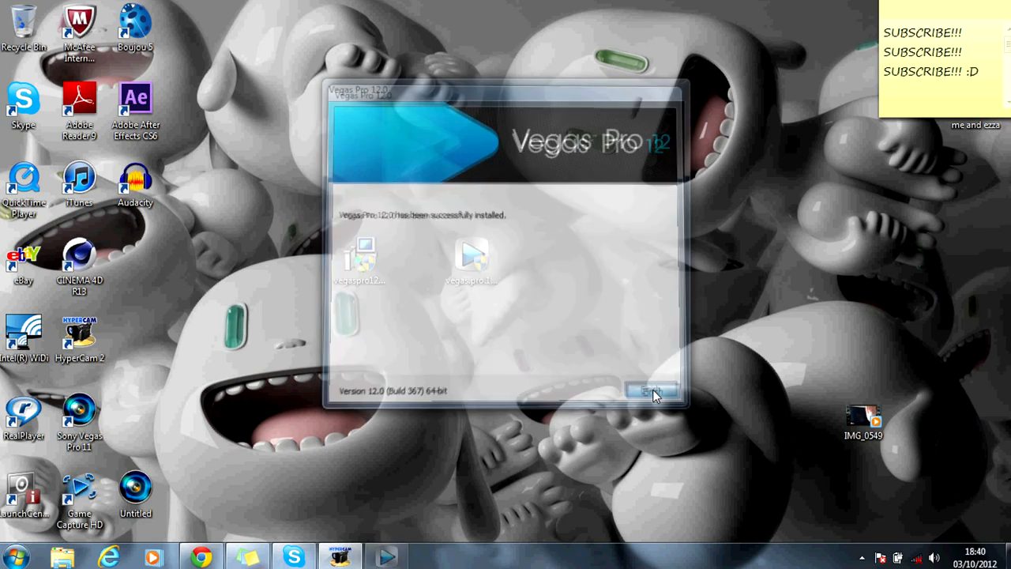
right_click(466, 266)
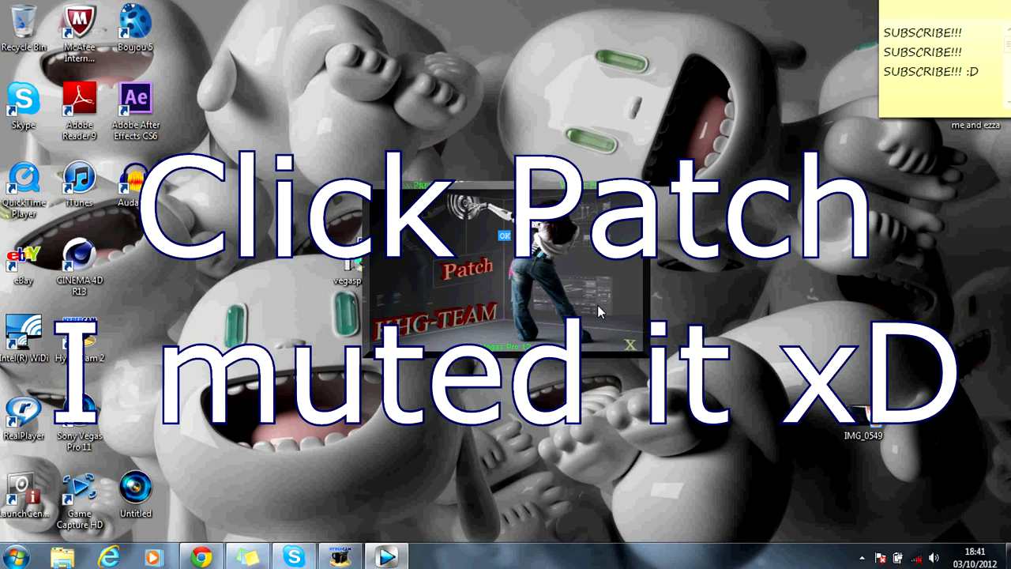
mouse_move(632, 356)
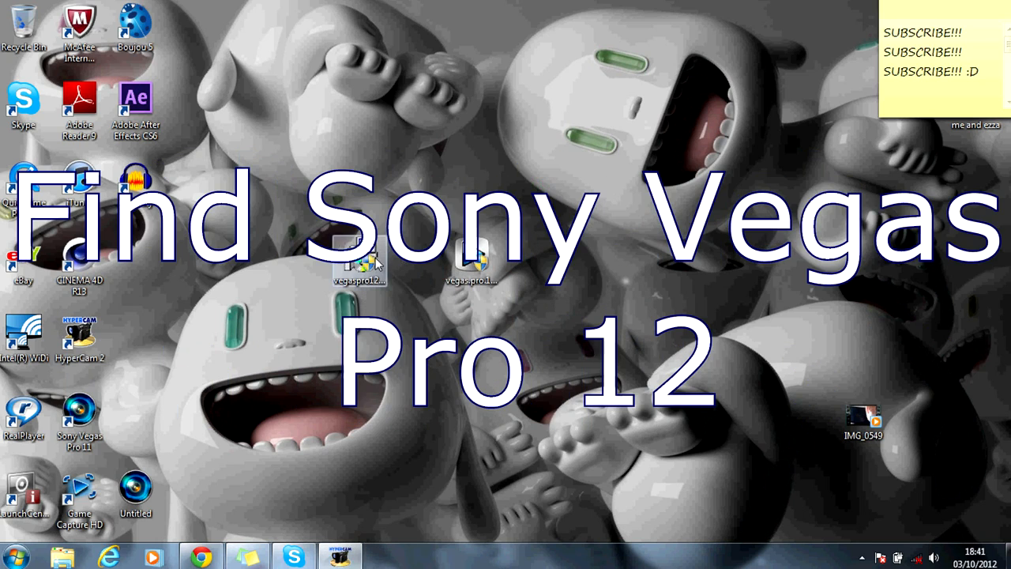
Launch Vegas Pro 12.0 (64-bit) from the Start menu's program list
click(14, 556)
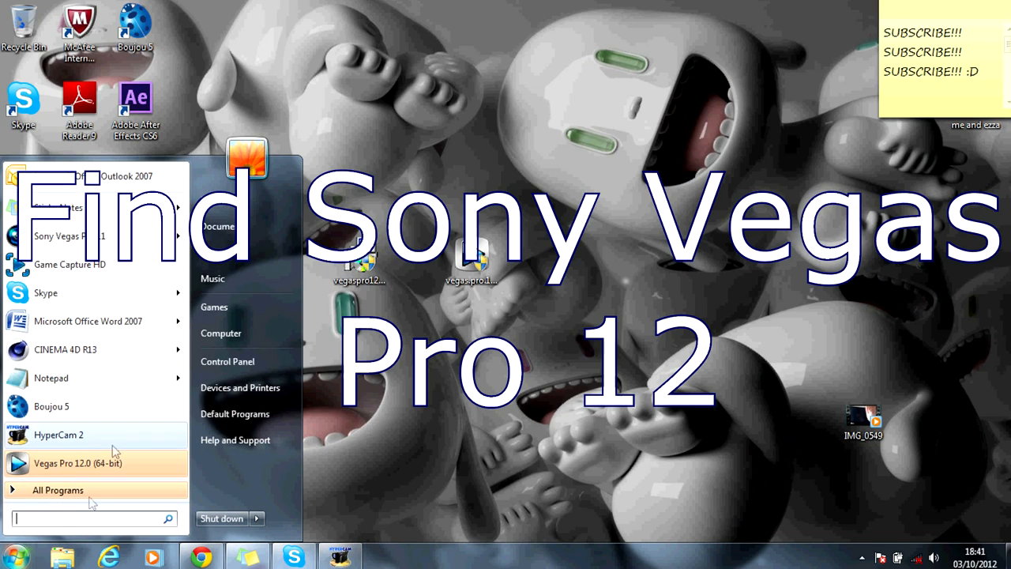
click(78, 463)
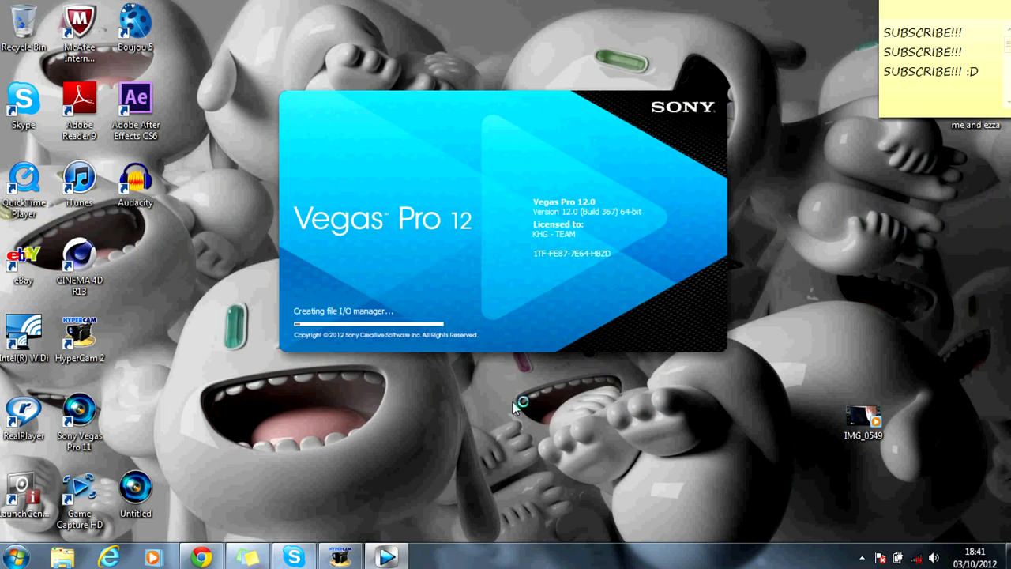